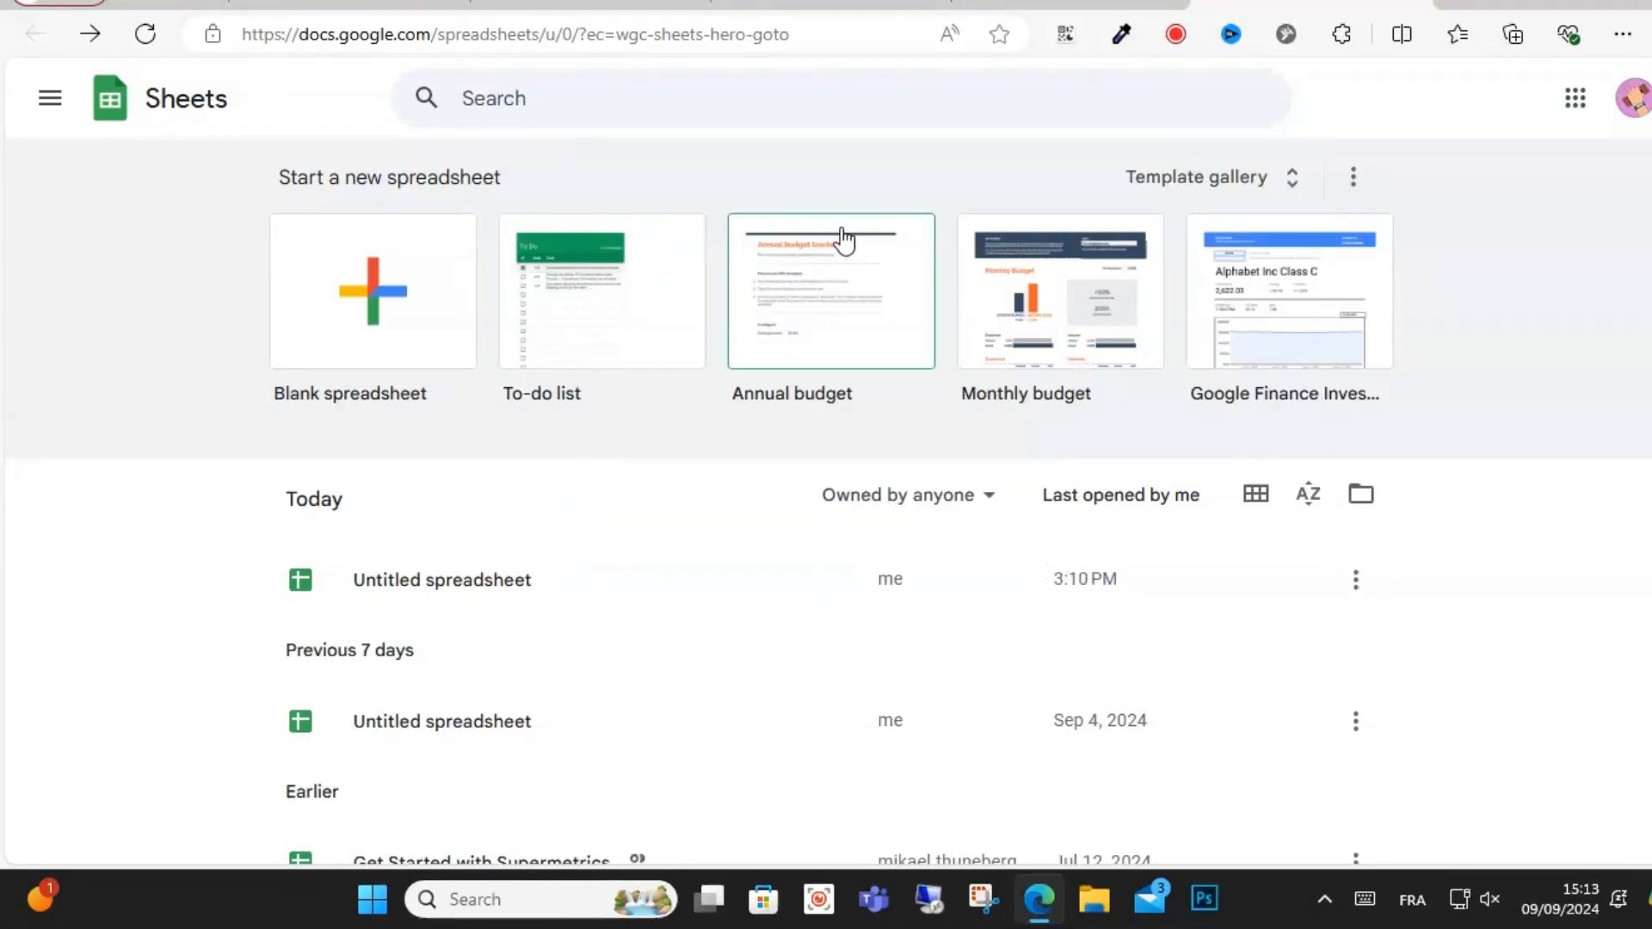
mouse_move(455, 332)
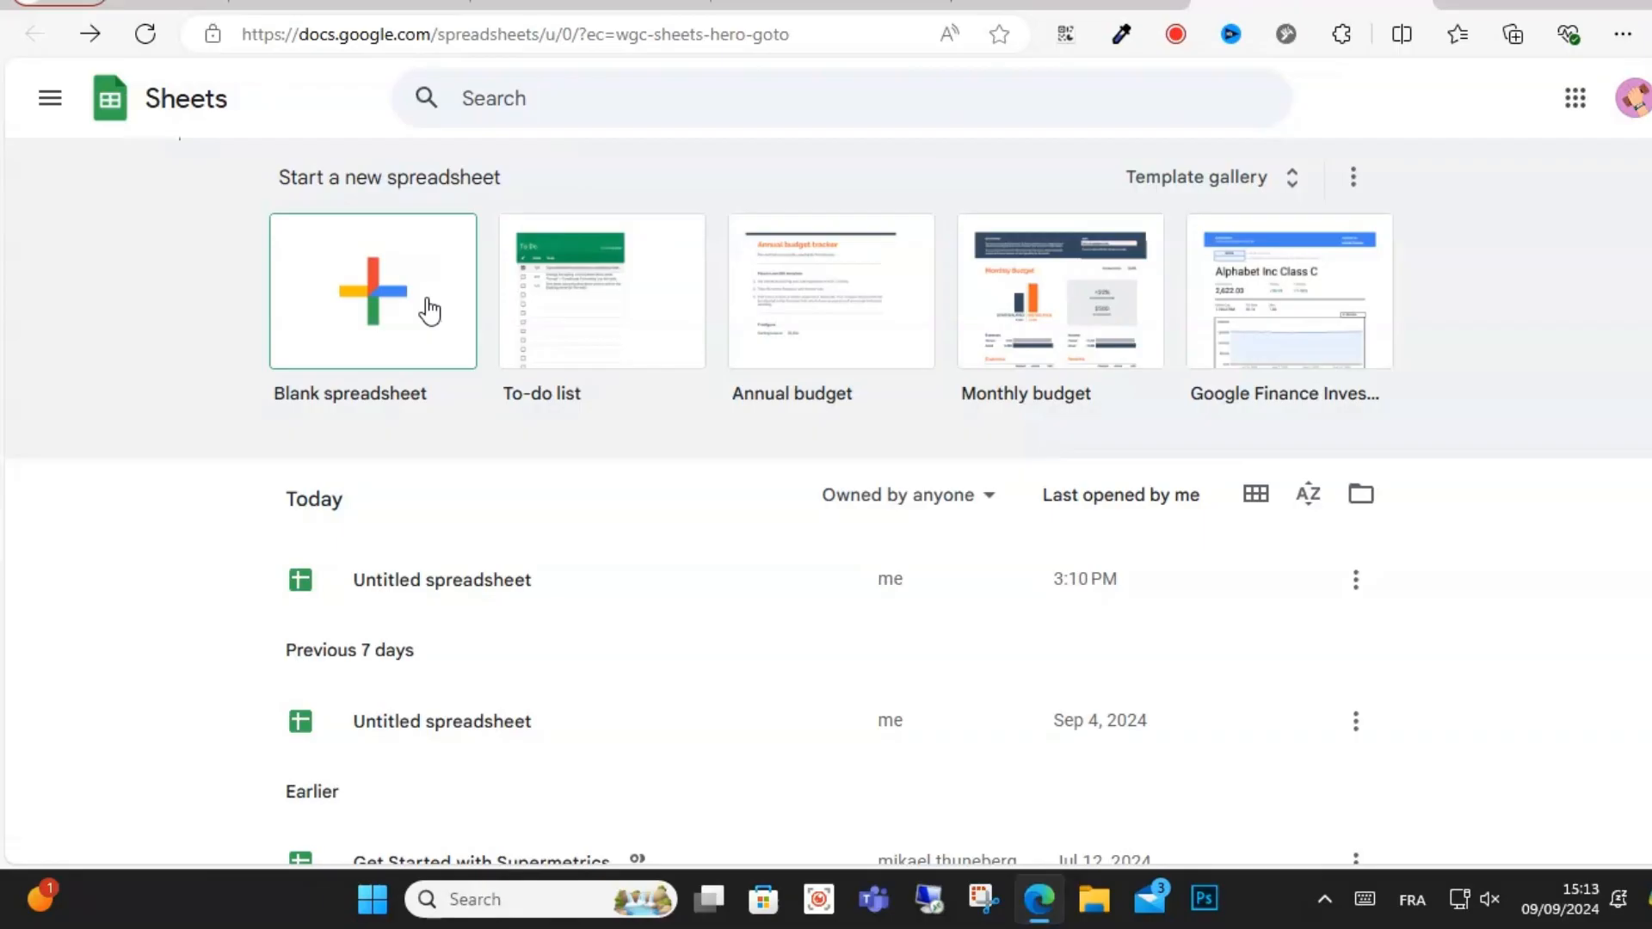
mouse_move(227, 327)
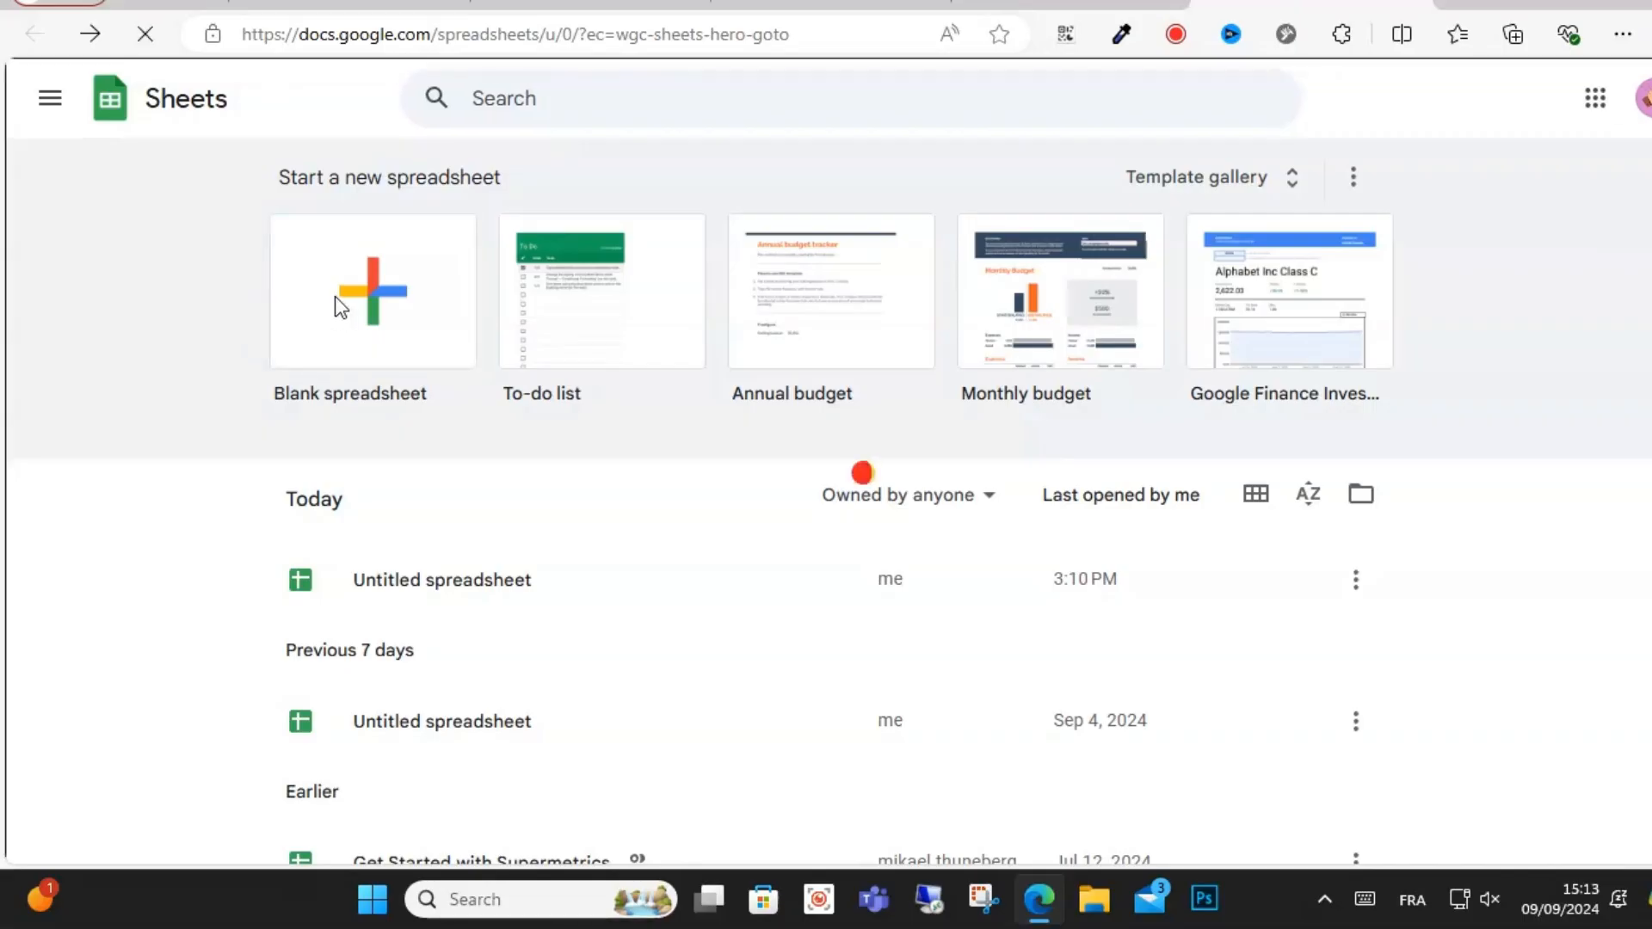
Create a blank spreadsheet and insert a new drawing to get an empty canvas
left_click(372, 289)
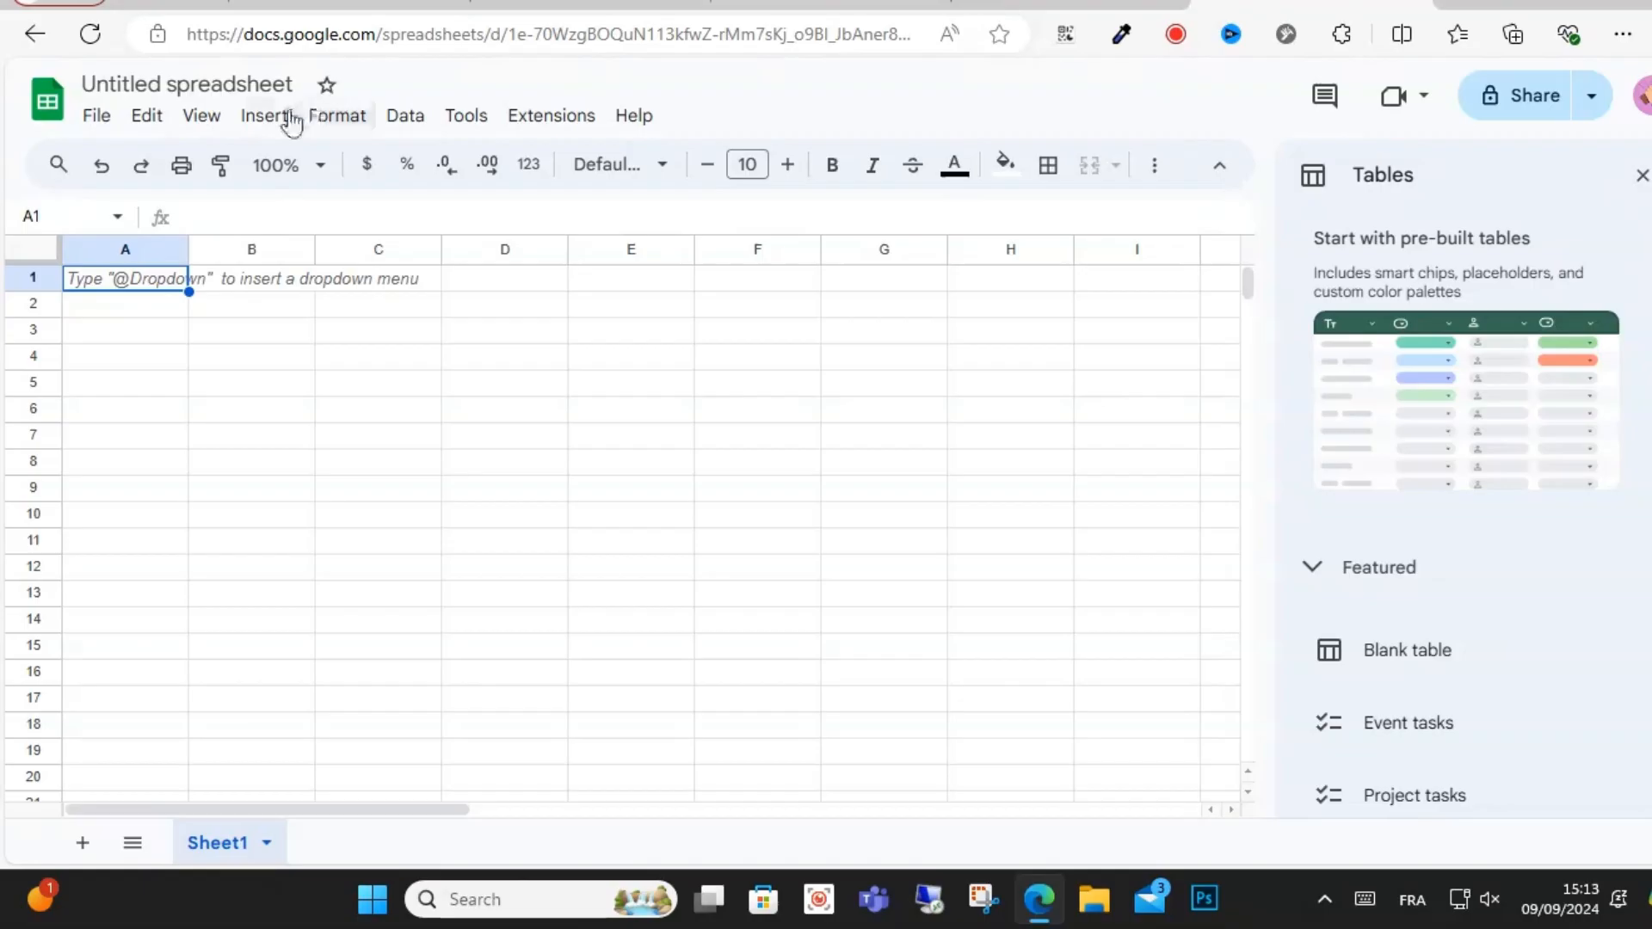
left_click(265, 115)
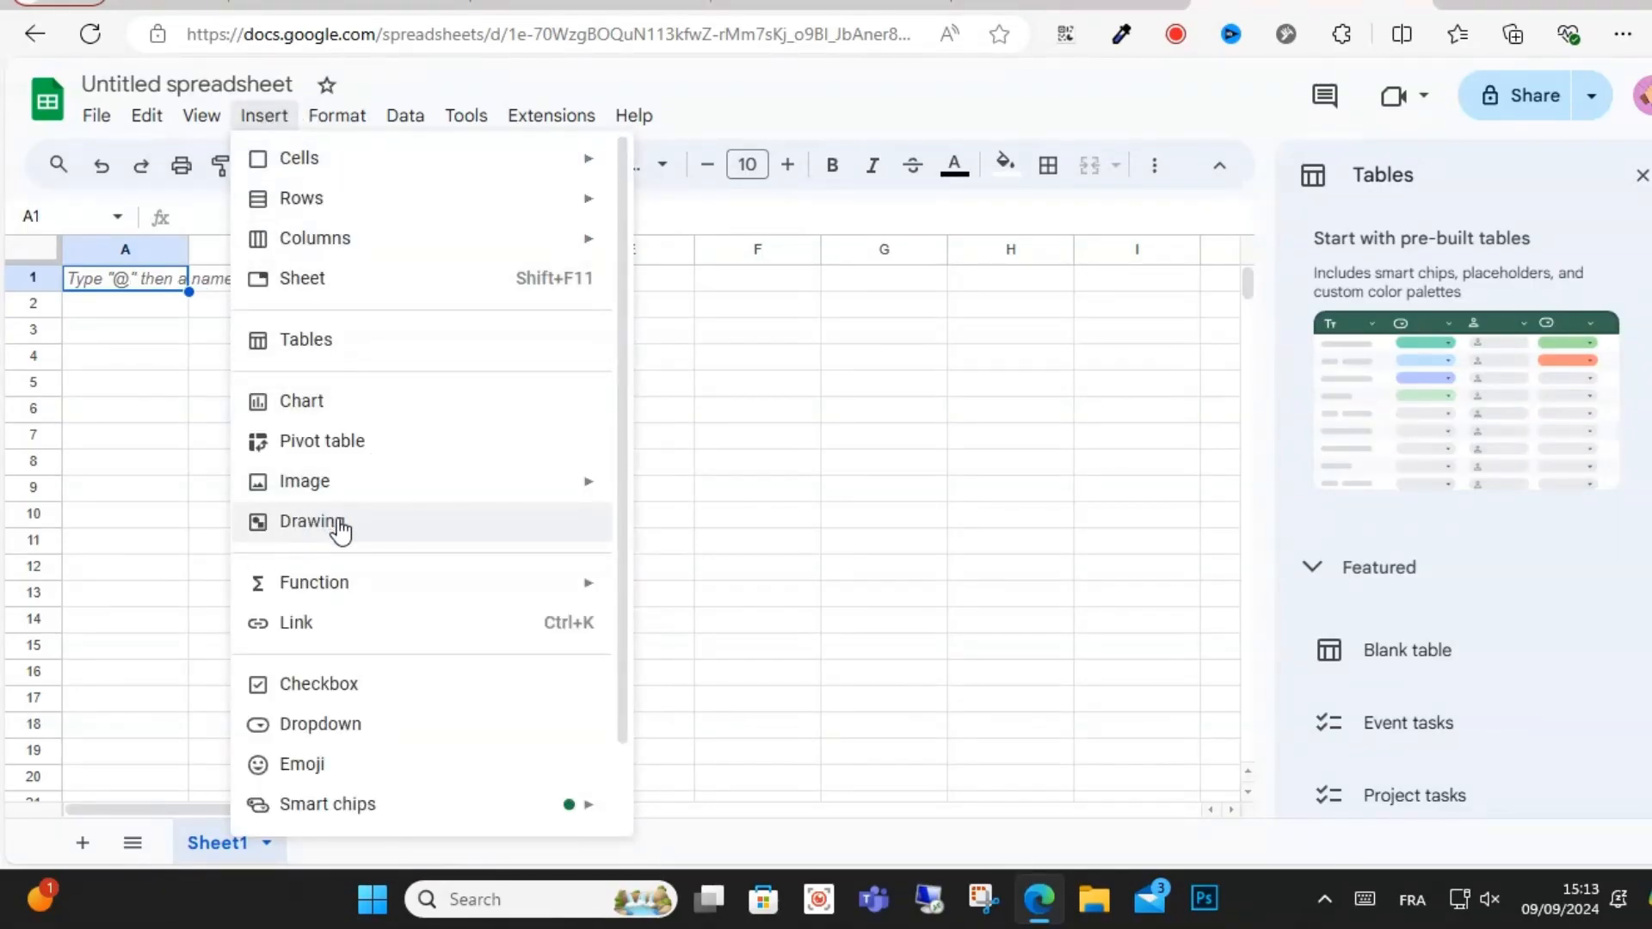
left_click(315, 523)
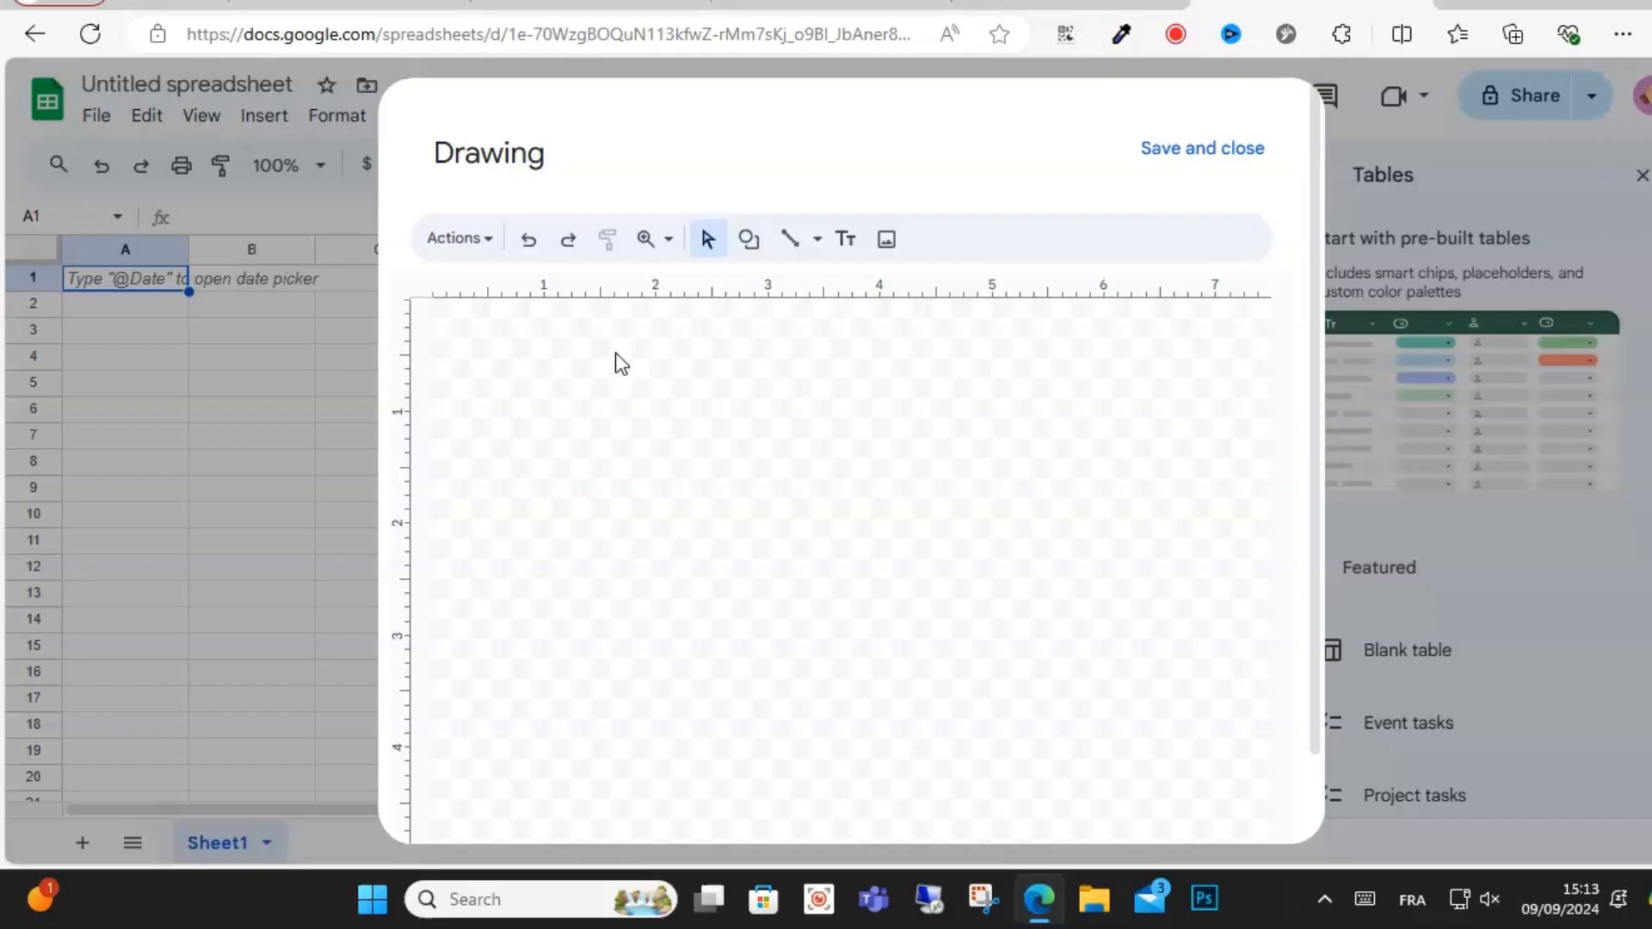
mouse_move(668, 258)
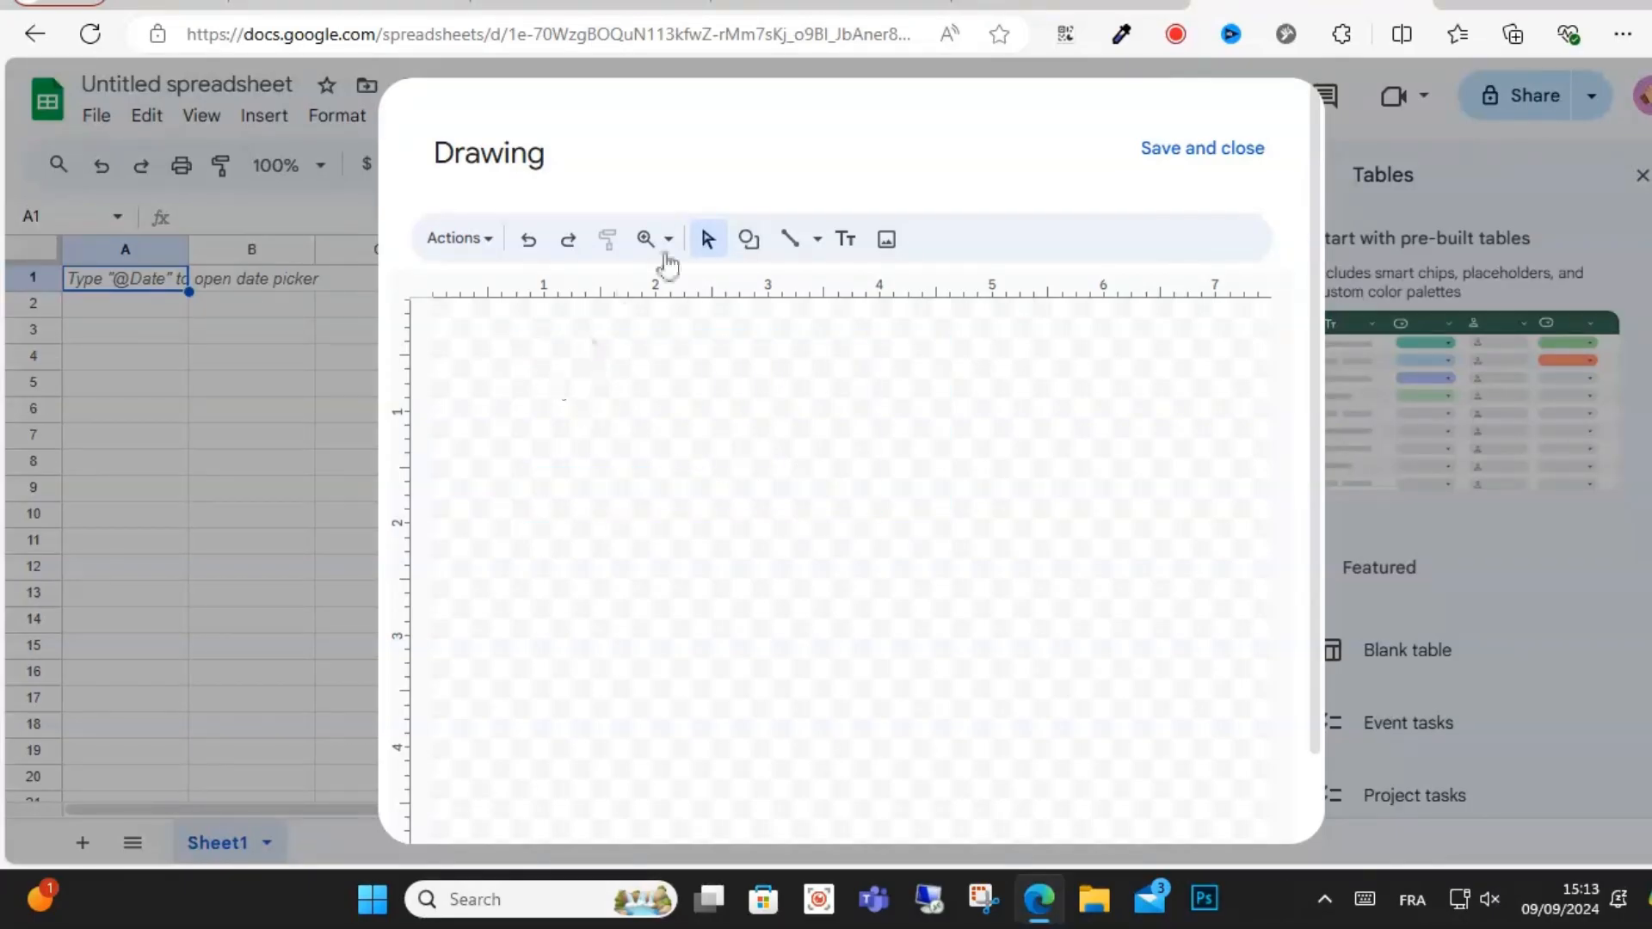
Draw a text box reading 'BAC 2024' on the canvas and enlarge it
left_click(847, 239)
type("b")
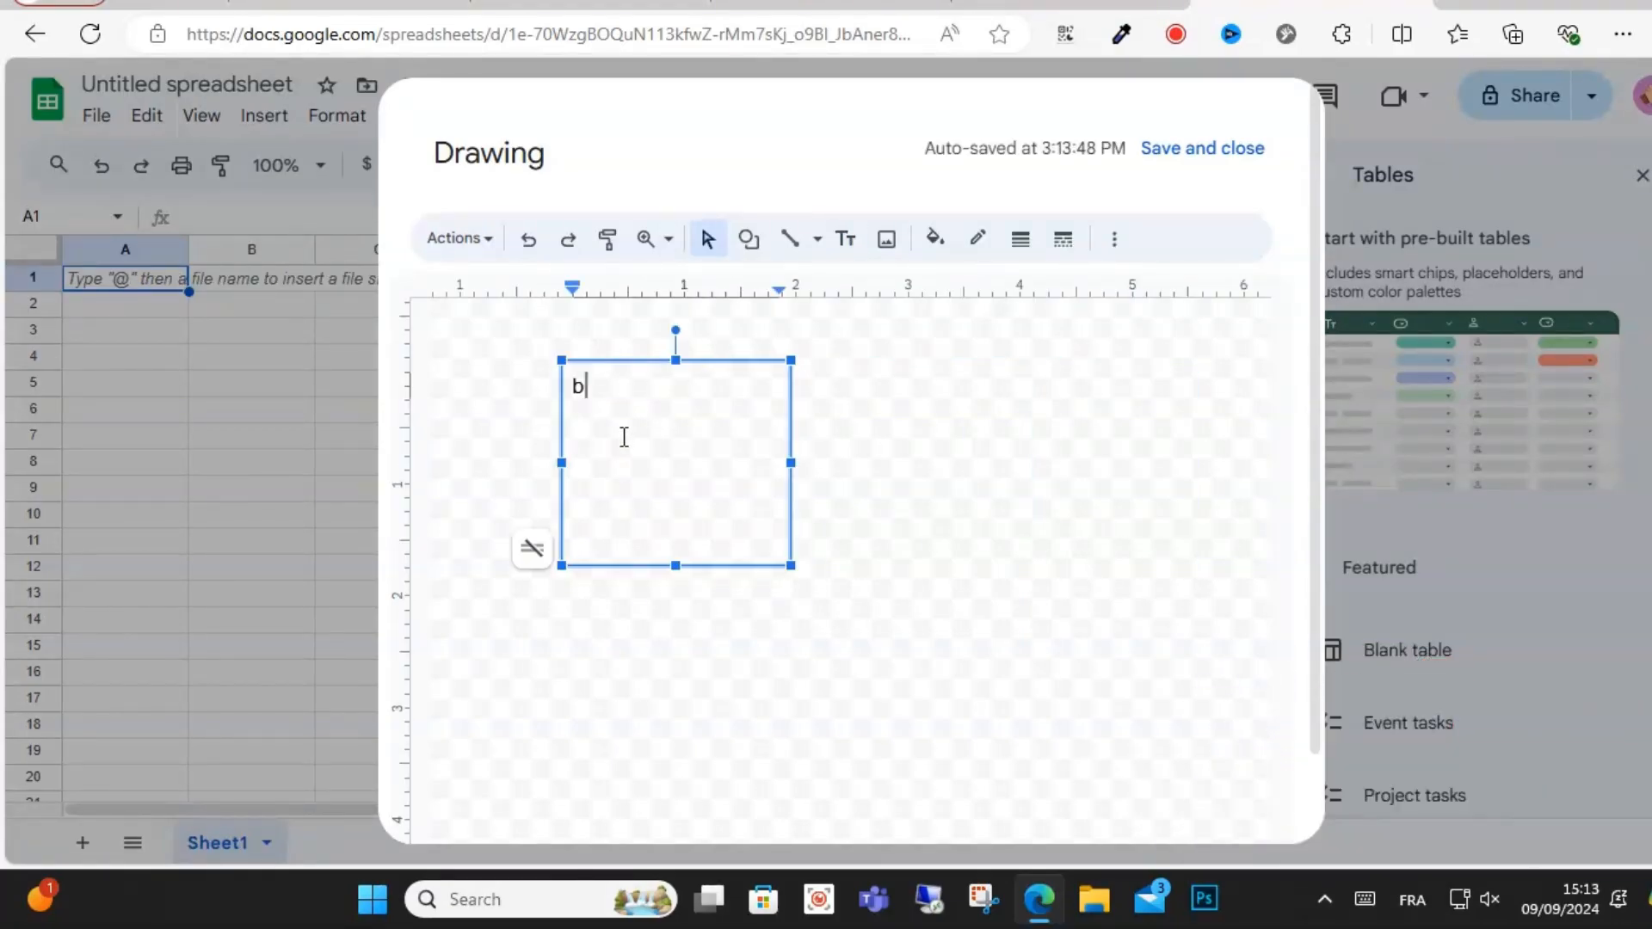
type("B")
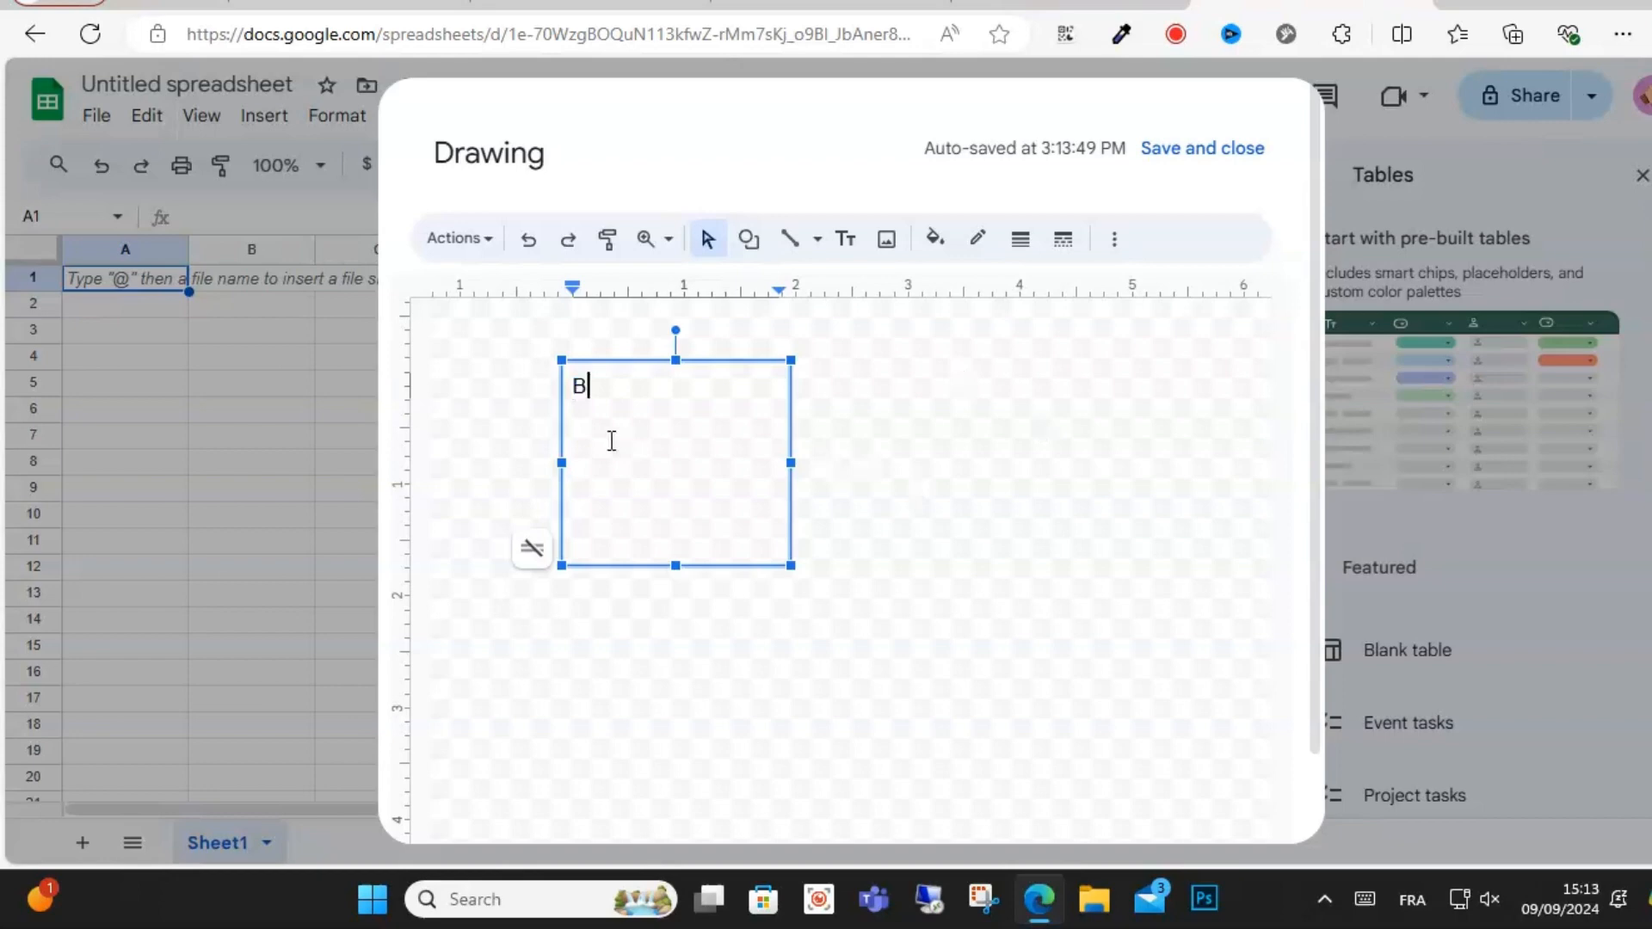
type("AC 2024")
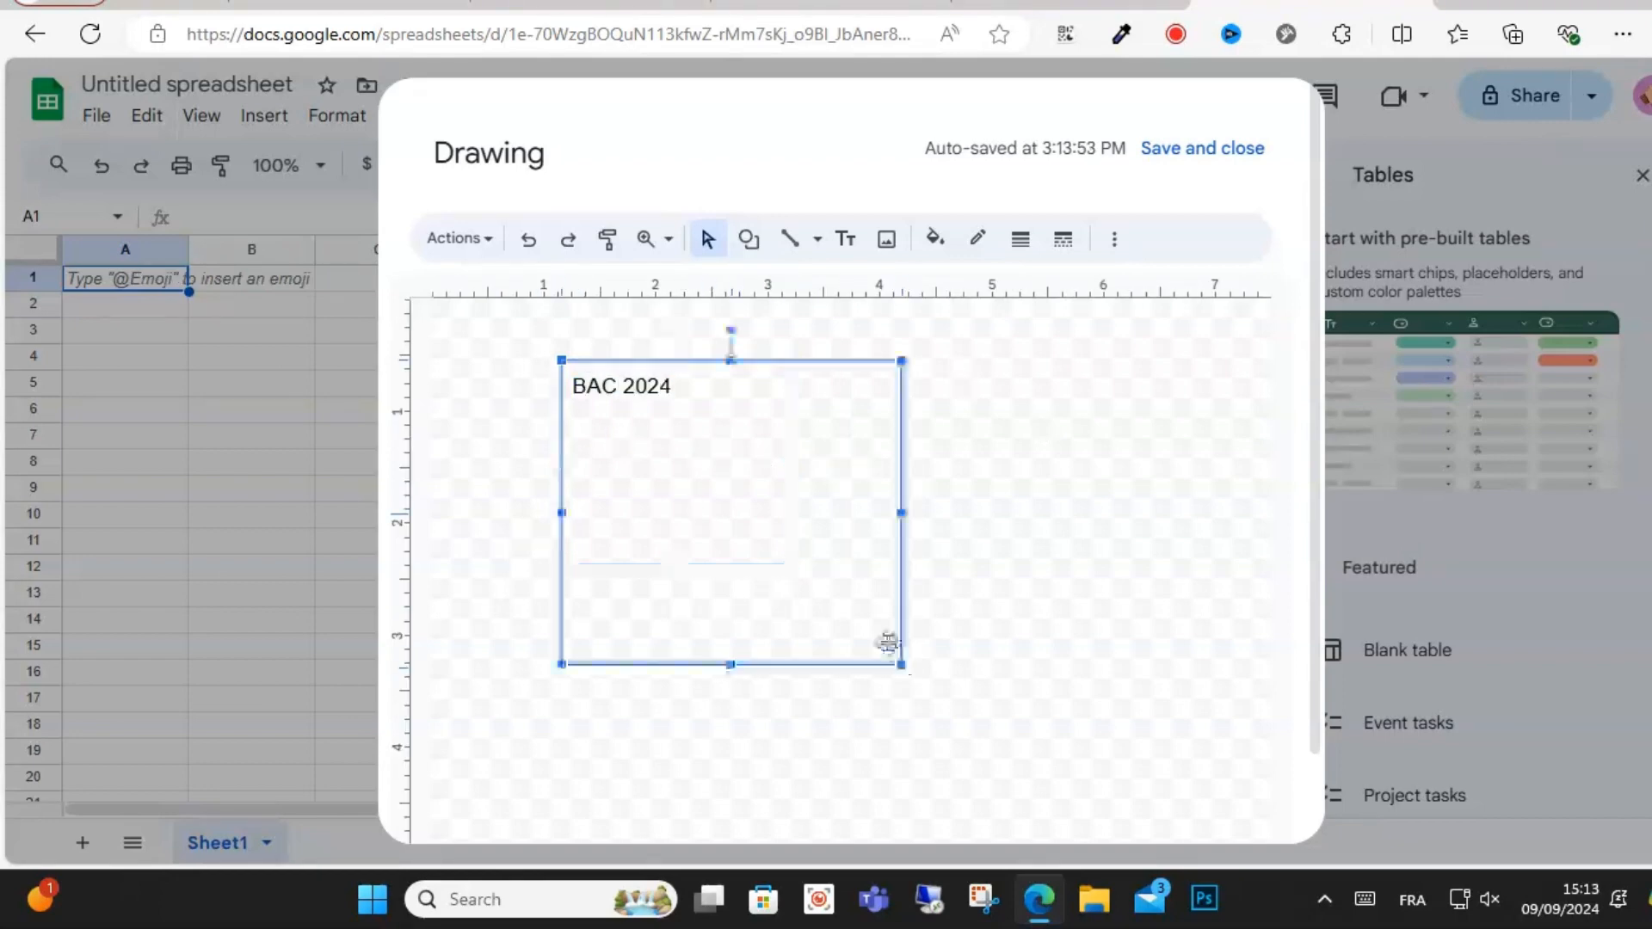
left_click(671, 238)
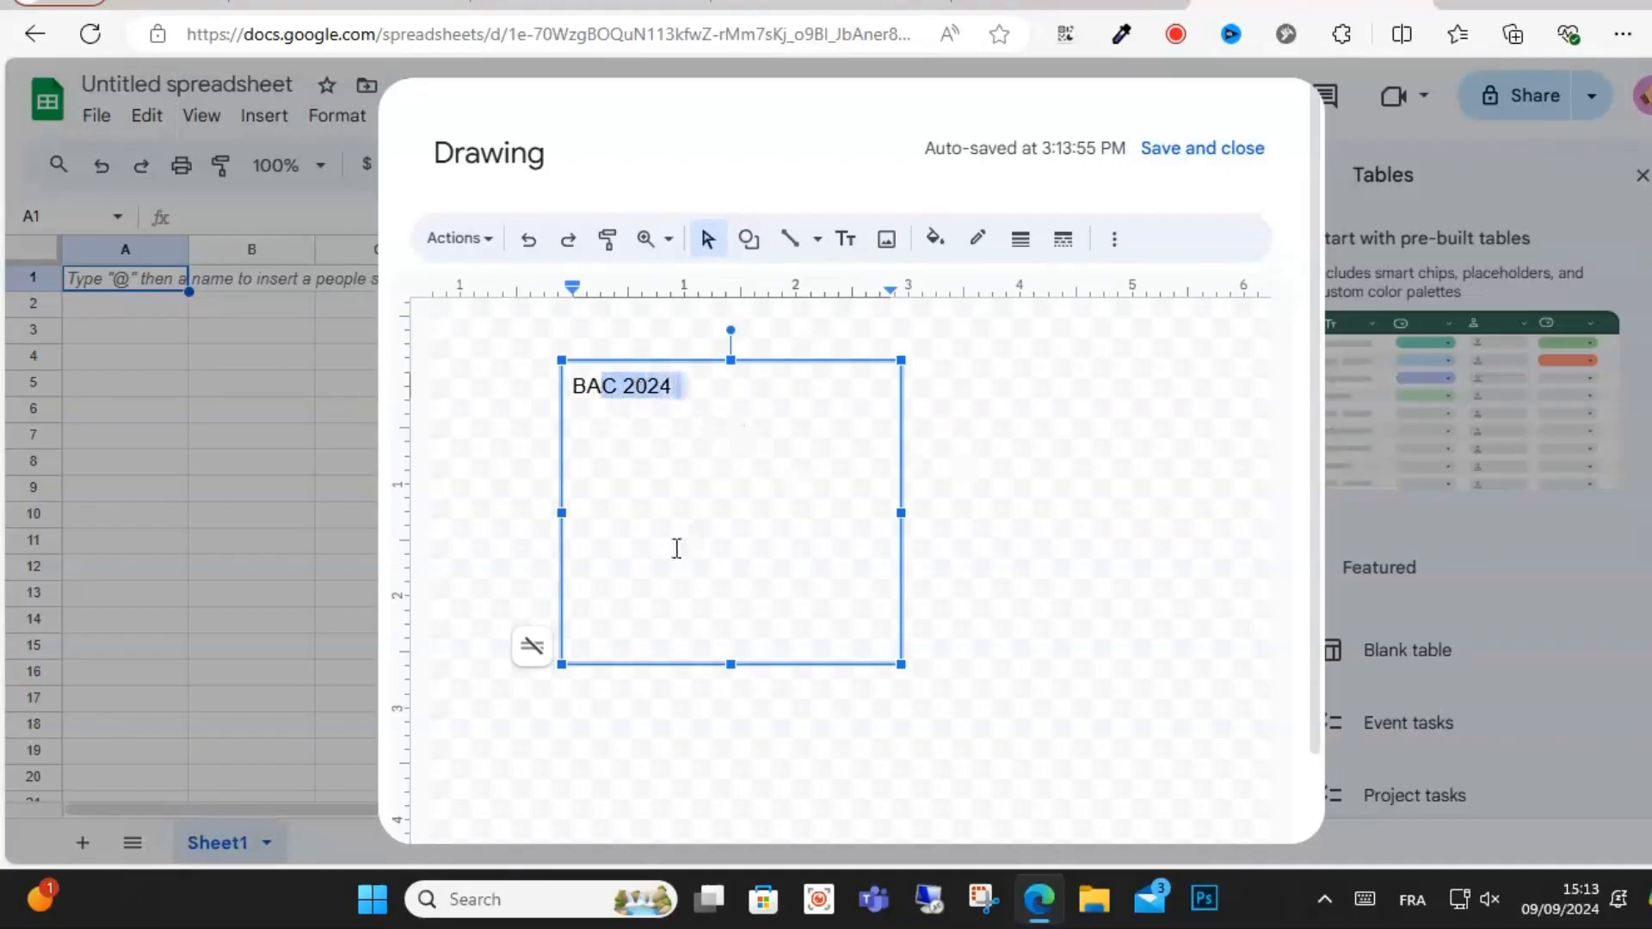
Bring up the browser context menu over the drawing with the BAC 2024 box
right_click(676, 548)
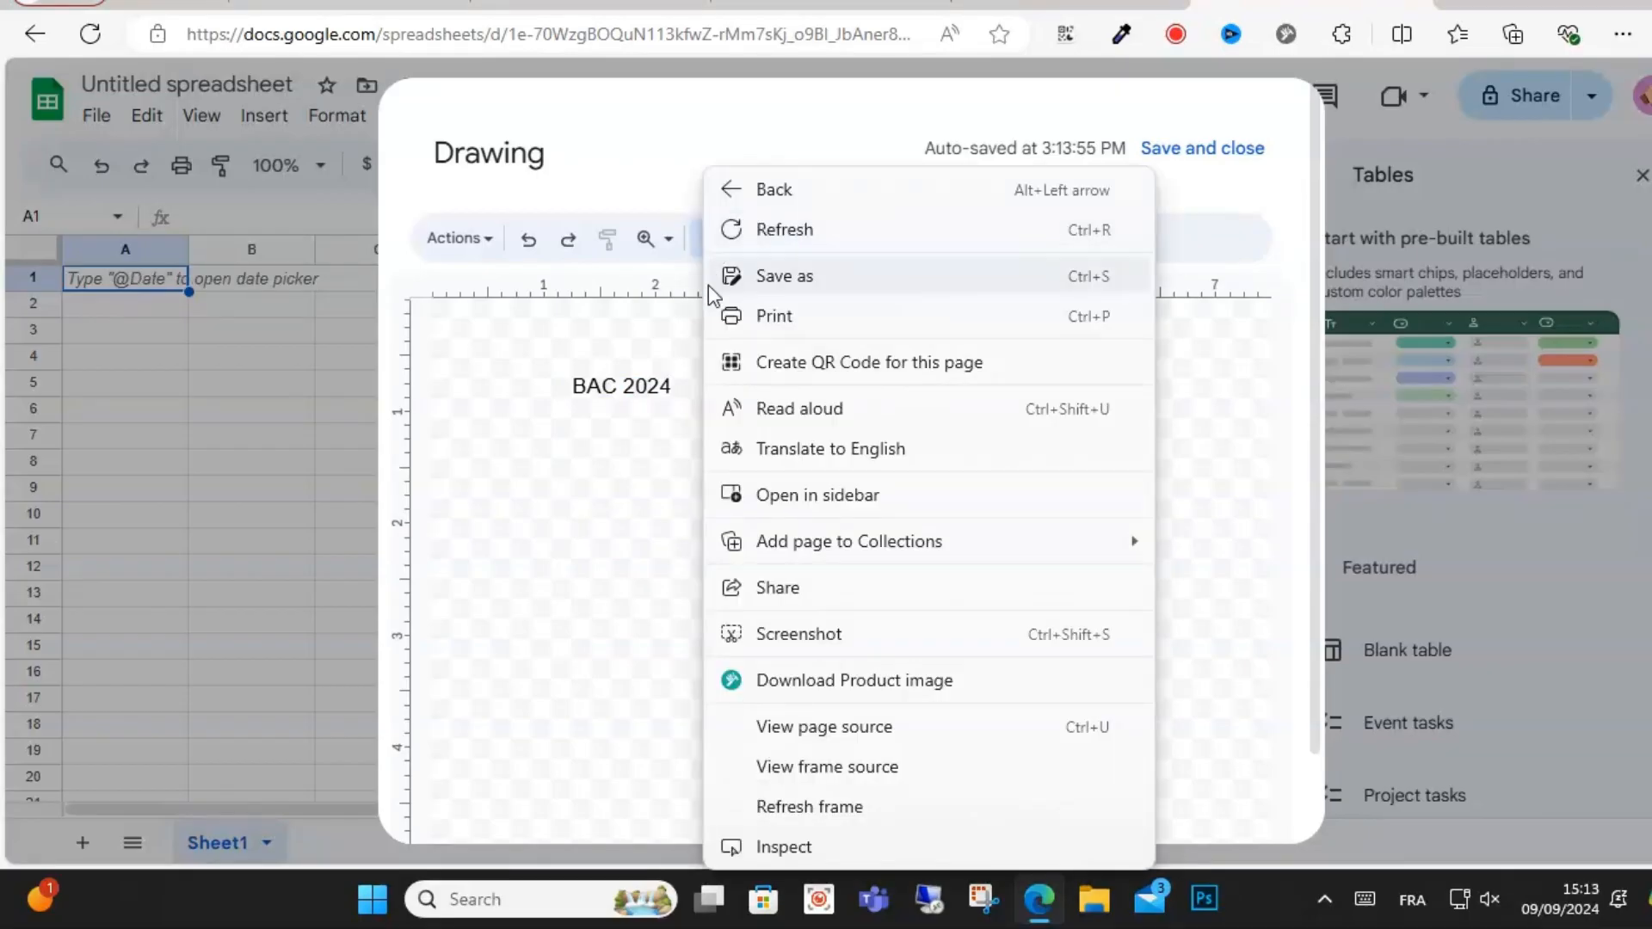
mouse_move(835, 301)
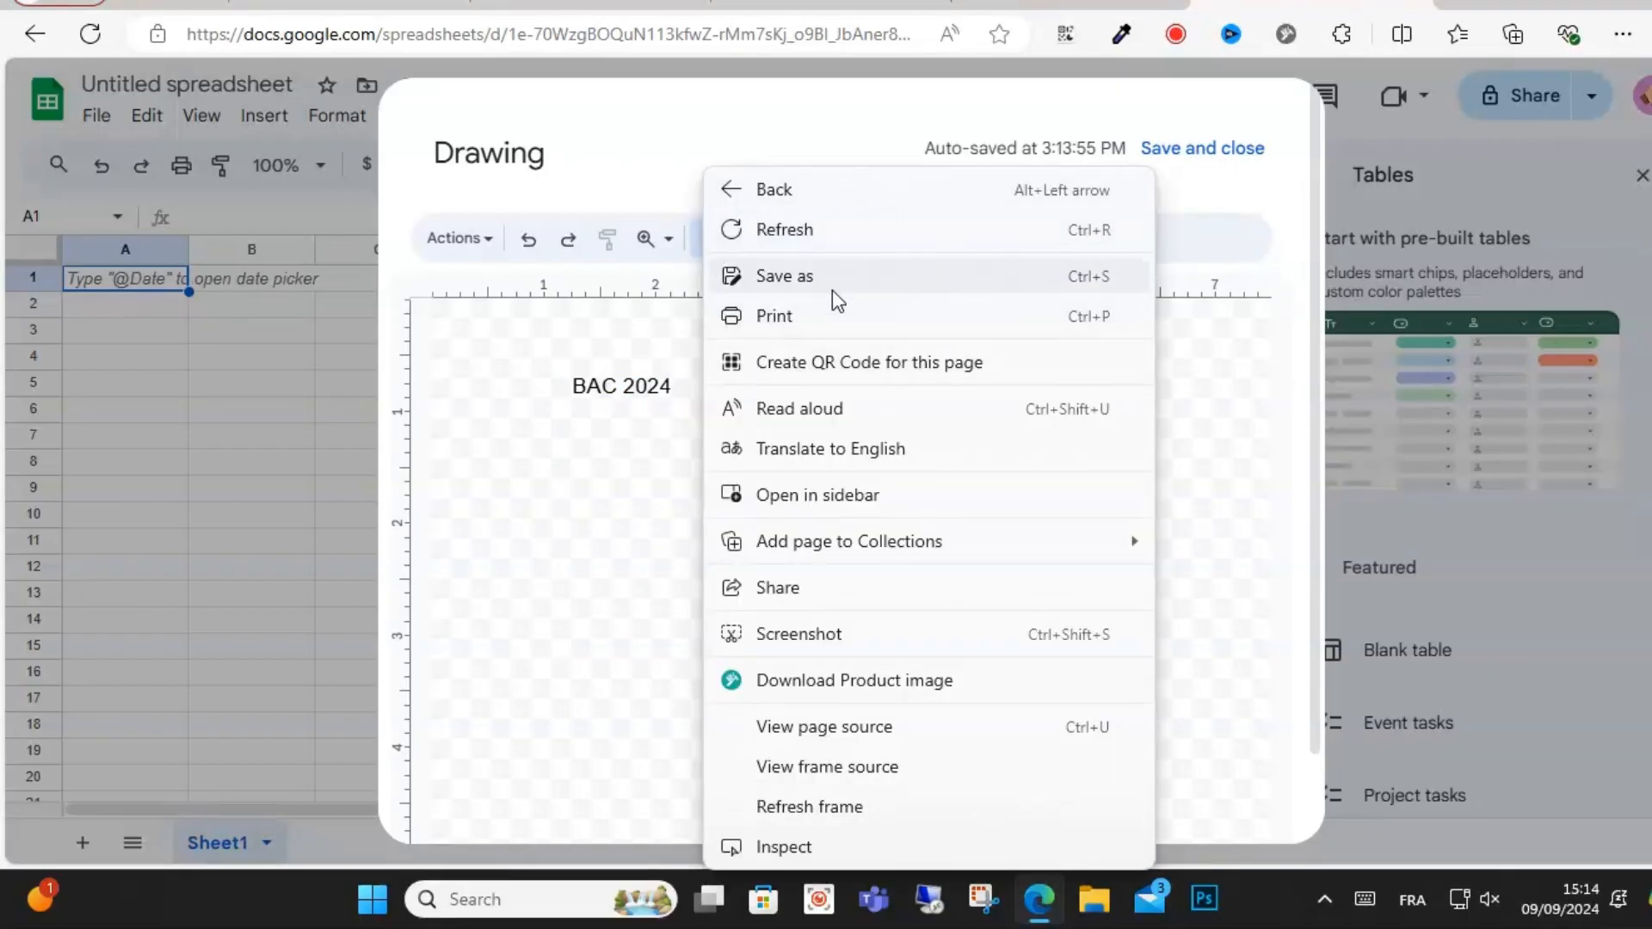